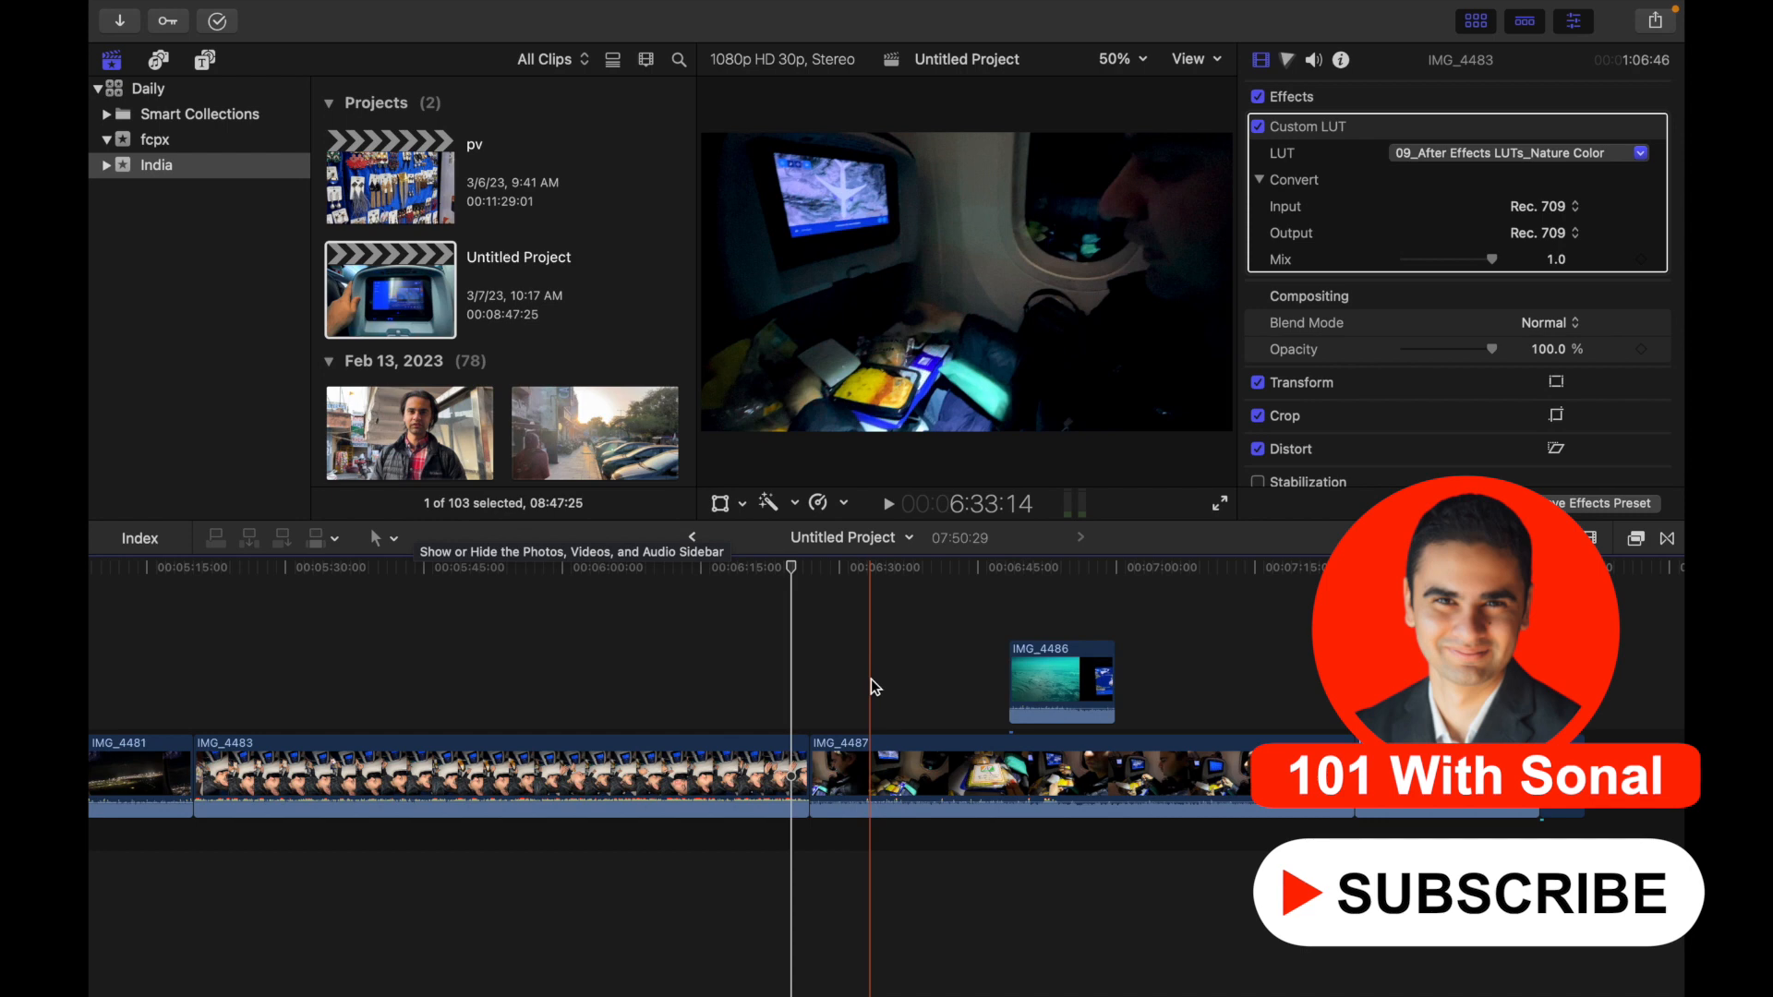
- Expand the audio components of clips IMG_4483 and IMG_4487 in the timeline
click(909, 787)
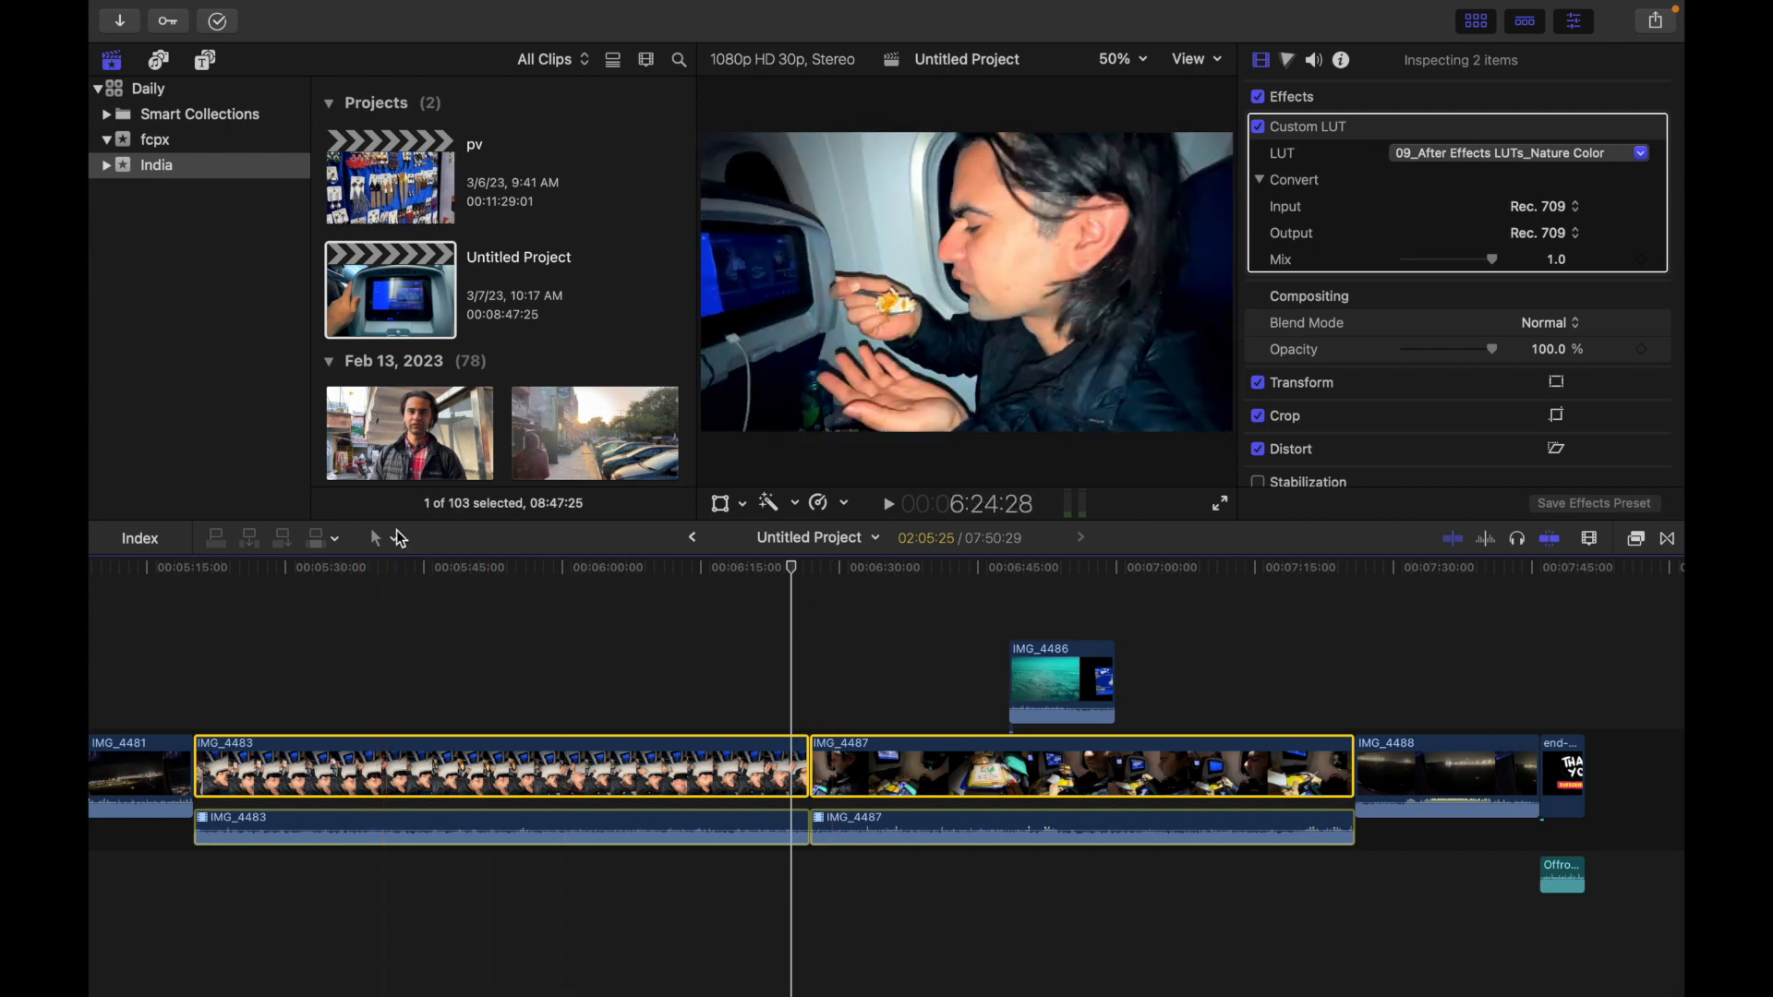
- Roll the IMG_4483/IMG_4487 edit point earlier by 01:28.00 with the Trim tool
click(377, 539)
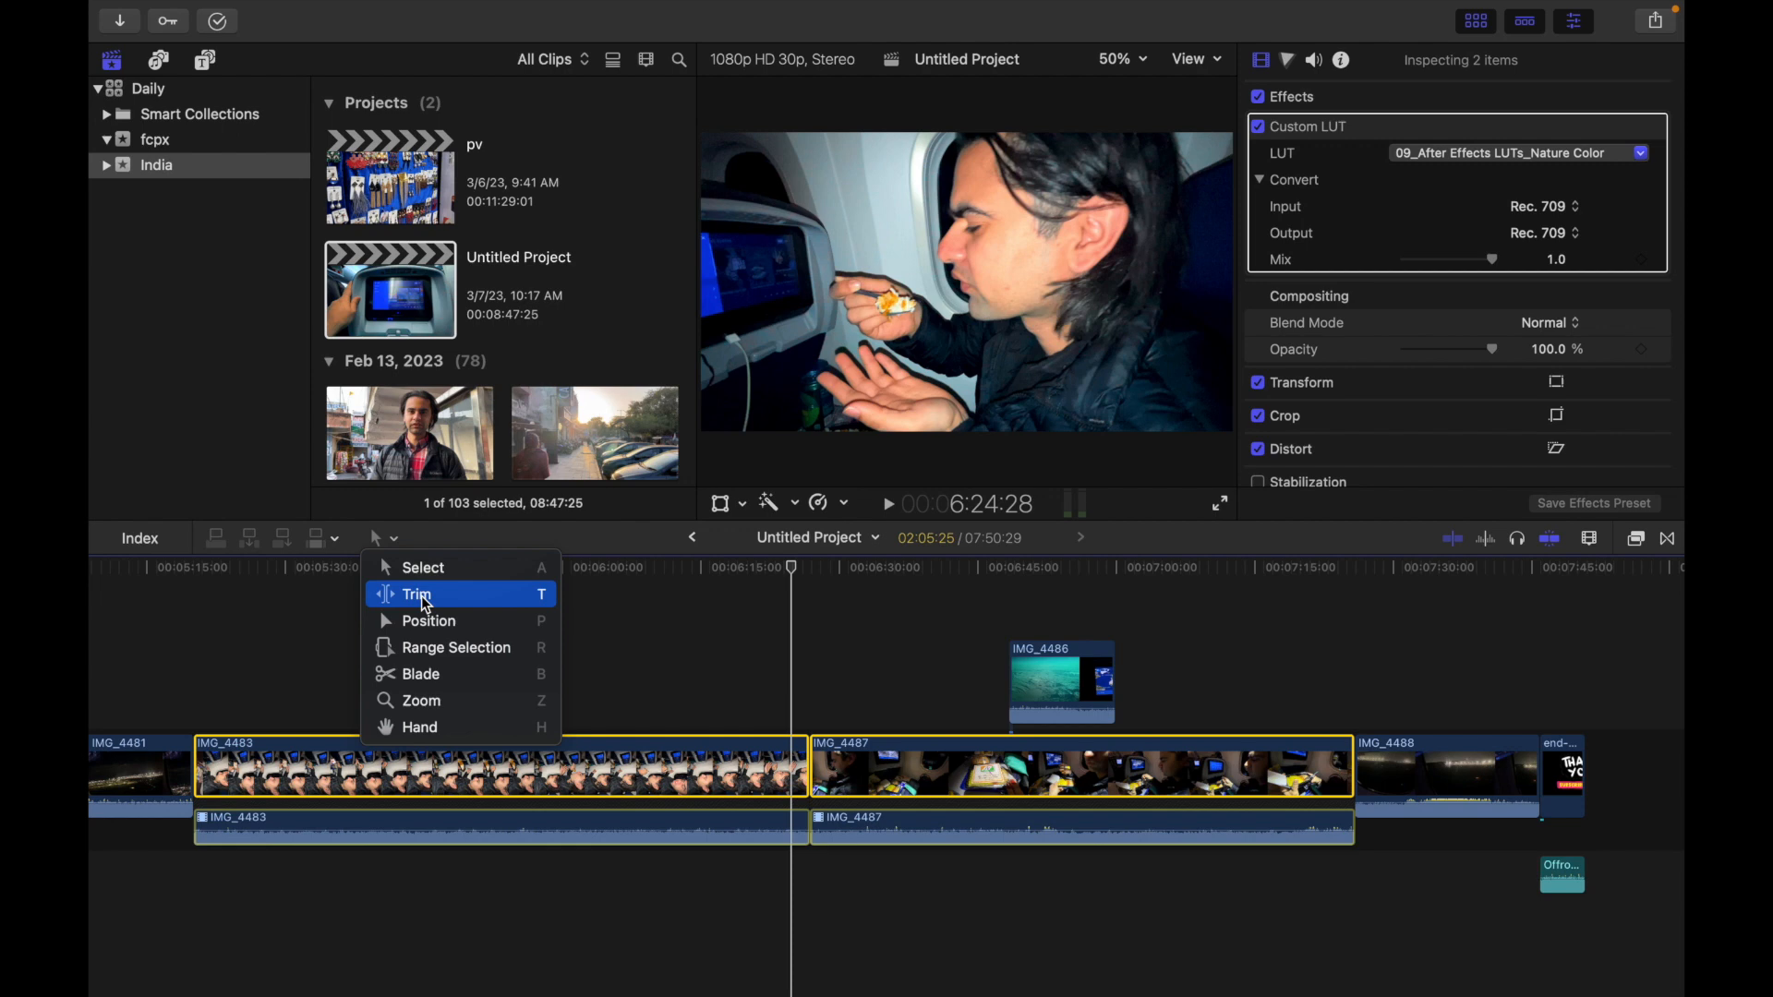
click(418, 595)
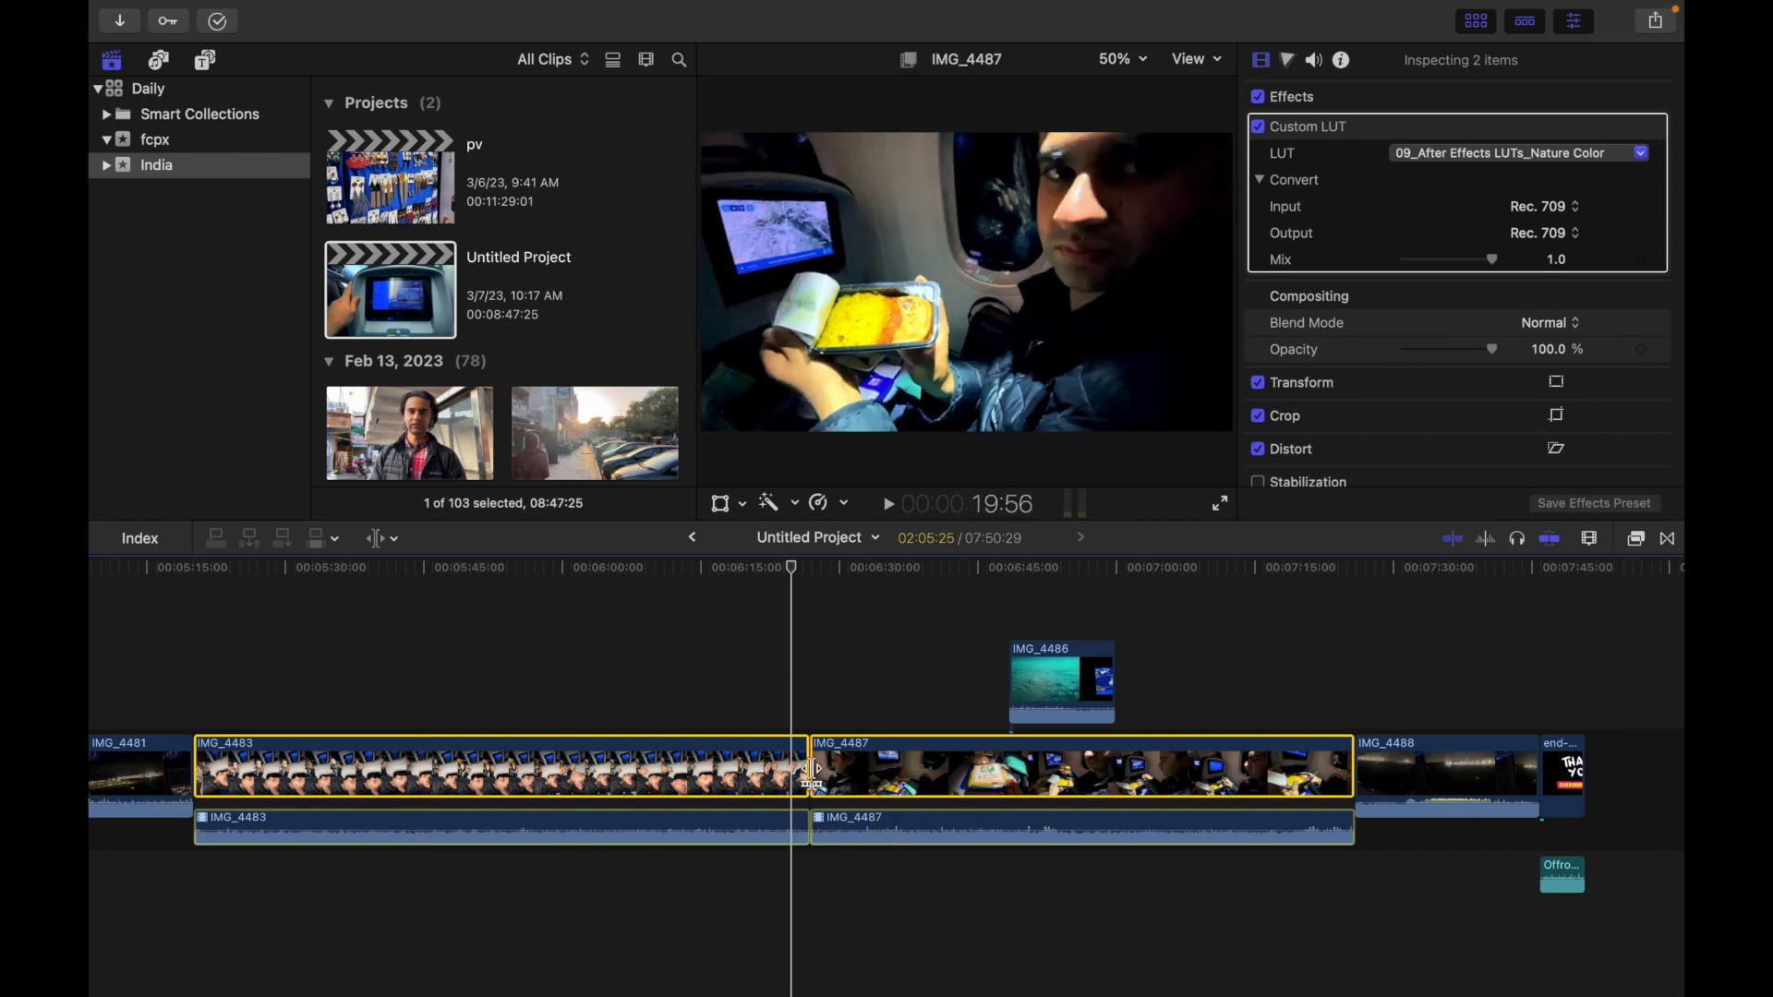
drag(805, 768, 789, 769)
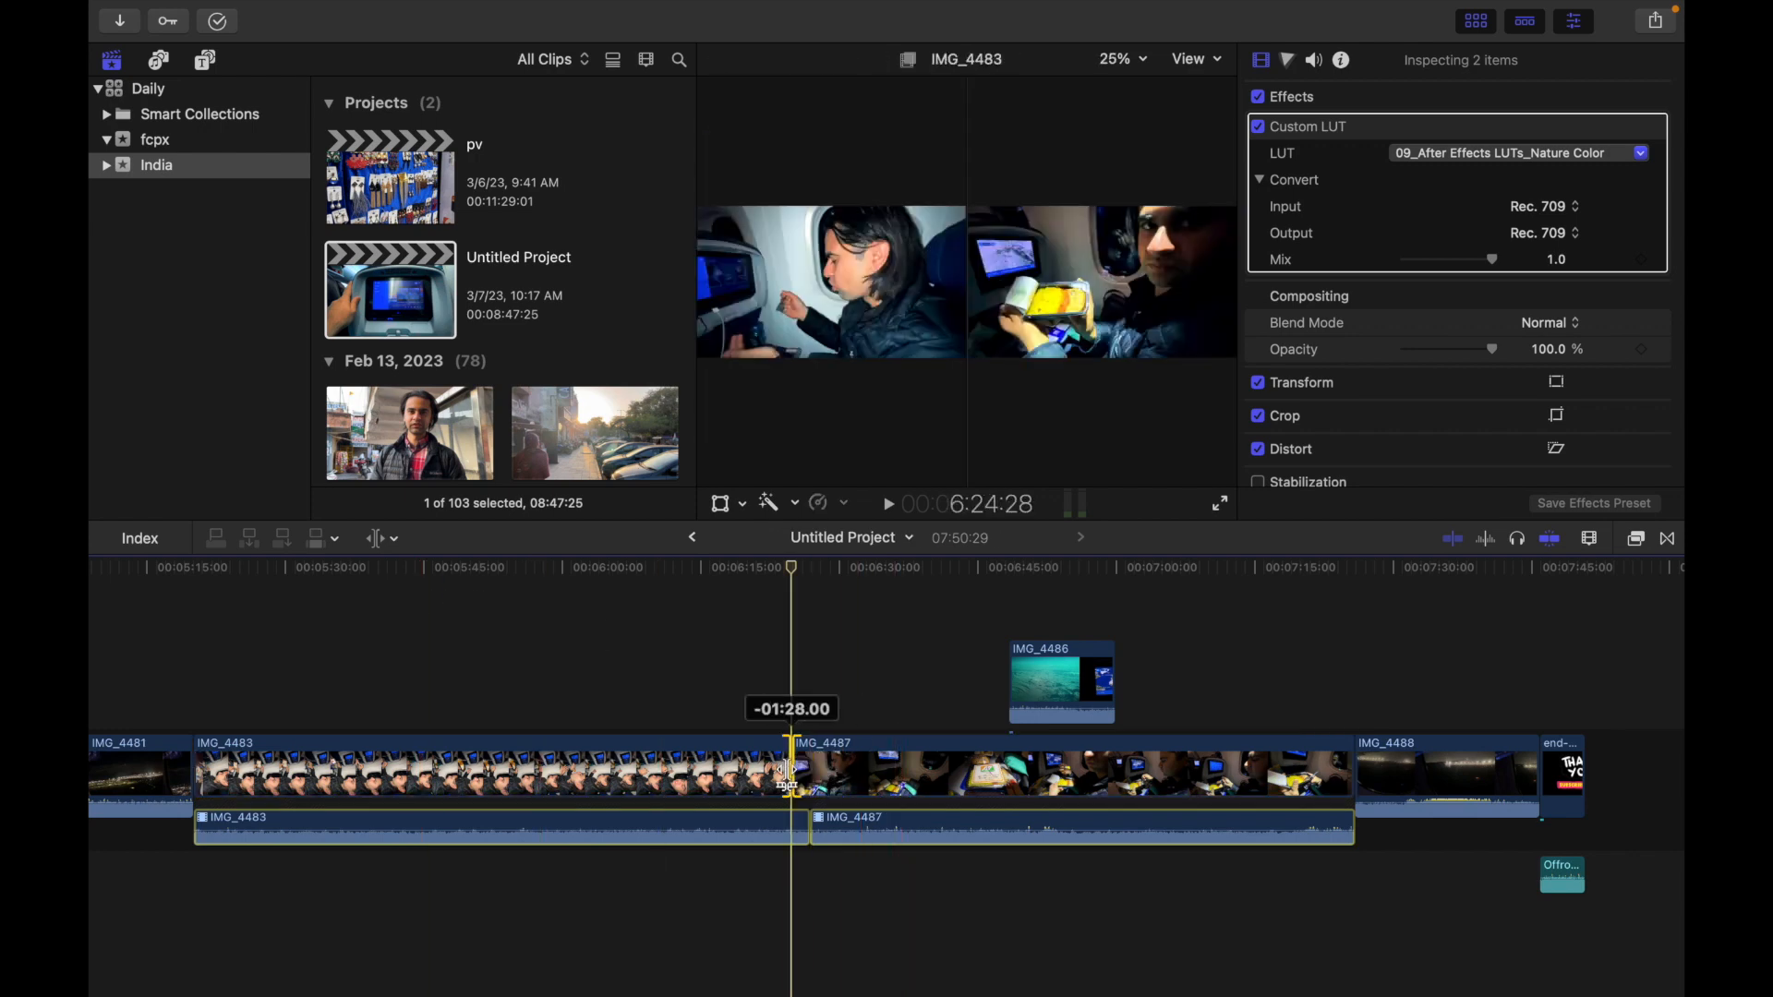